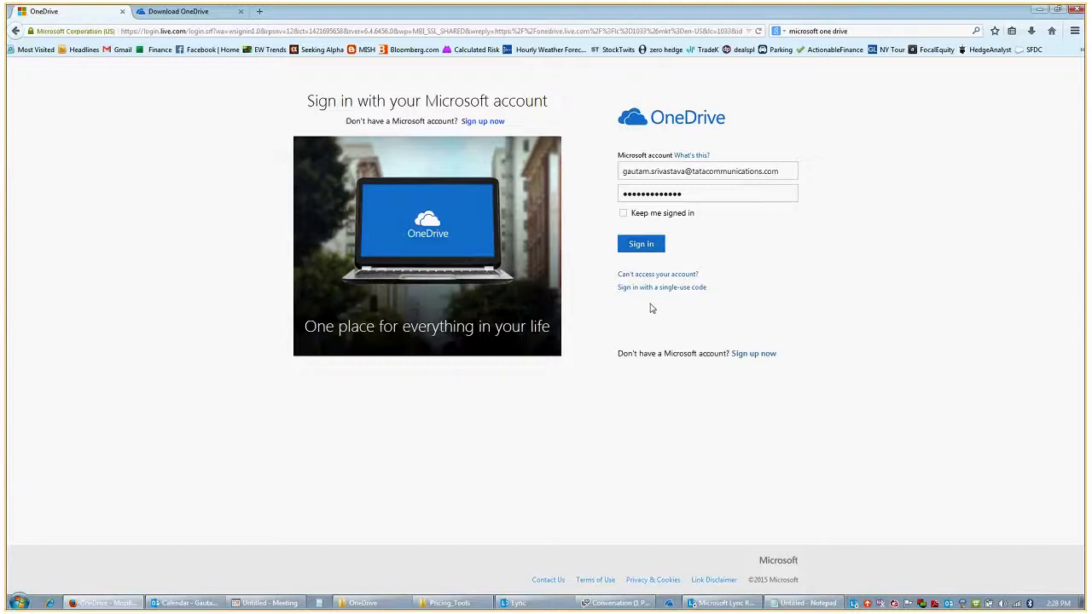
Sign in with the entered account email and password to reach the Documents folder
left_click(641, 244)
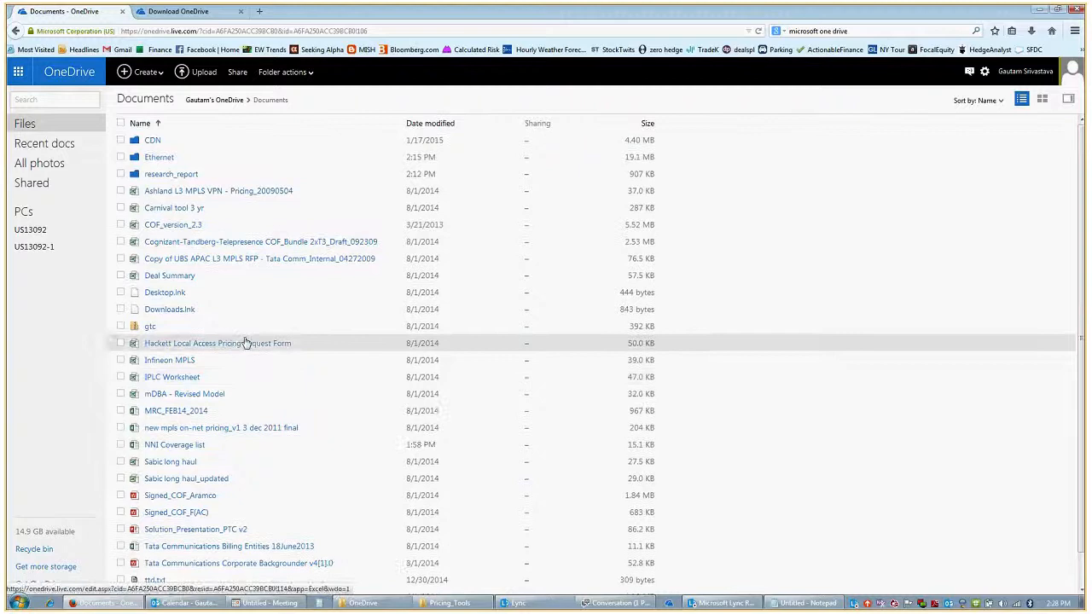
mouse_move(218, 191)
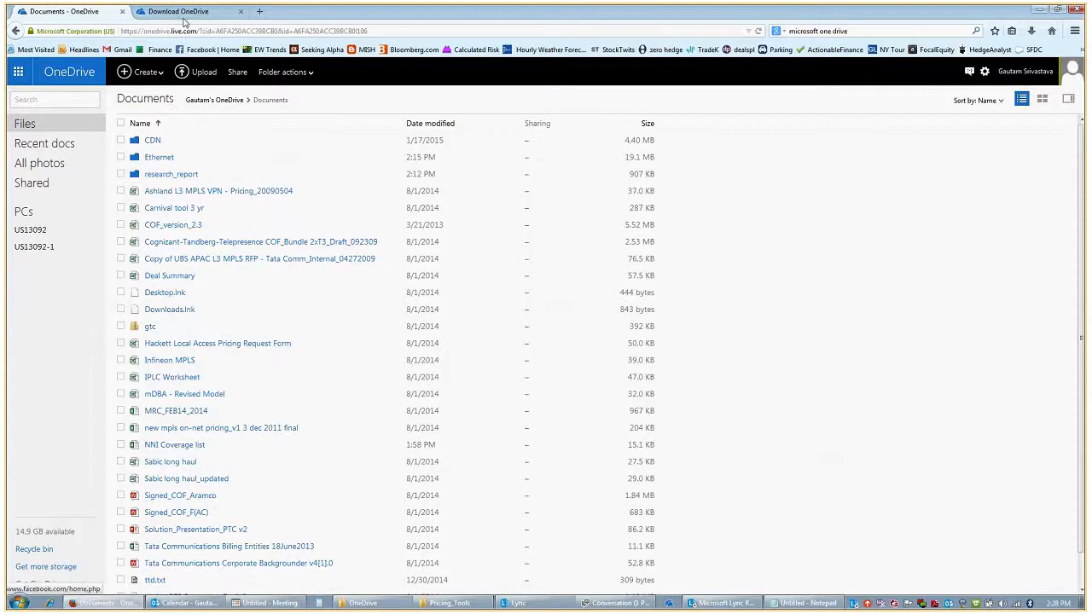
Switch to the browser tab with the Download OneDrive for Windows page
left_click(179, 10)
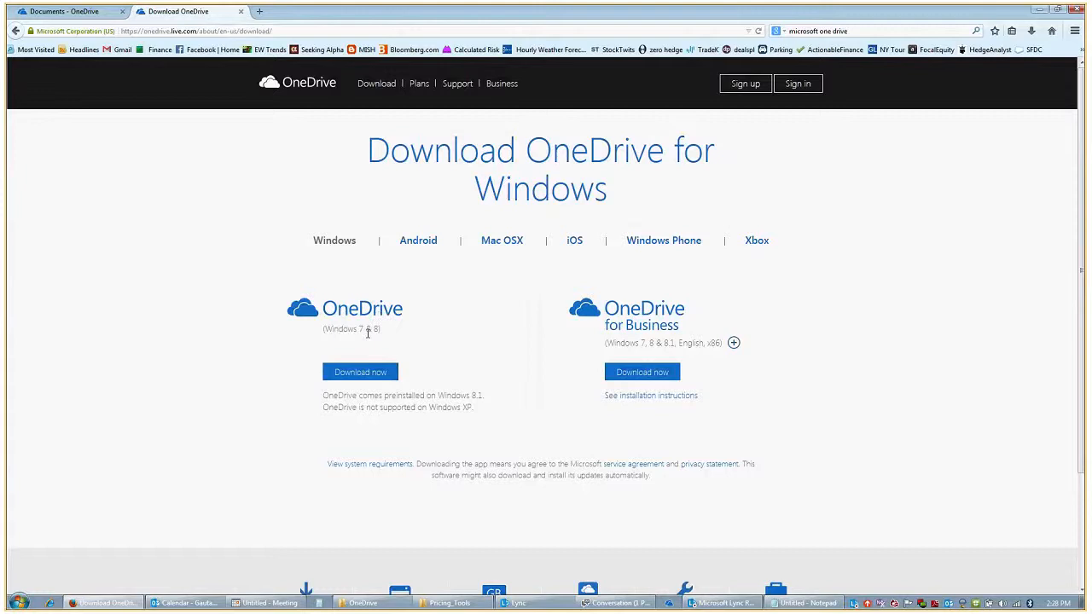
mouse_move(362, 341)
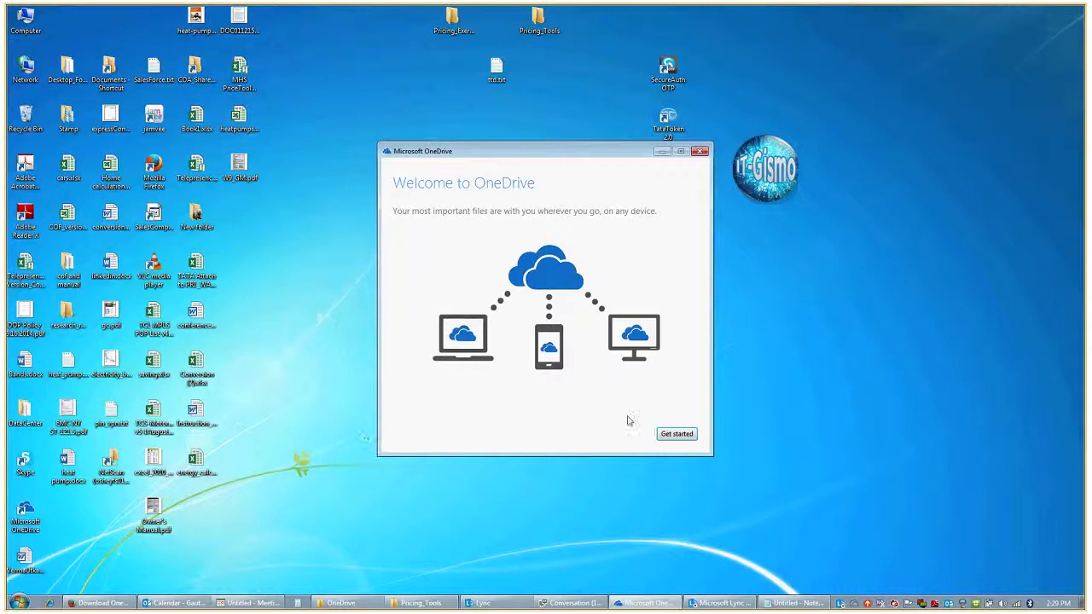
Complete the OneDrive setup wizard: sign in, keep the default folder, sync all files and folders
left_click(676, 433)
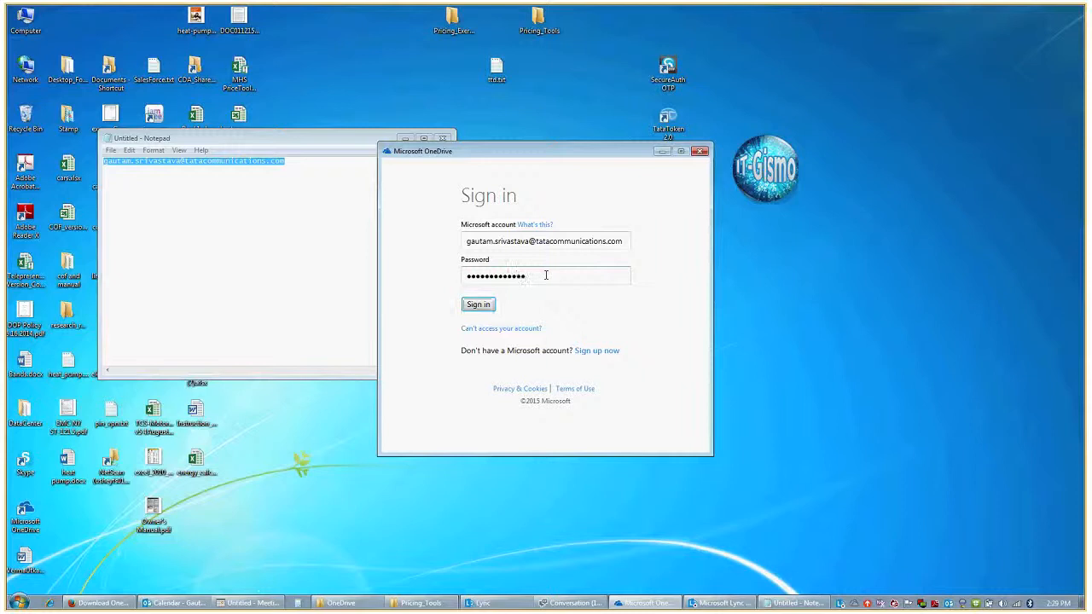
left_click(477, 304)
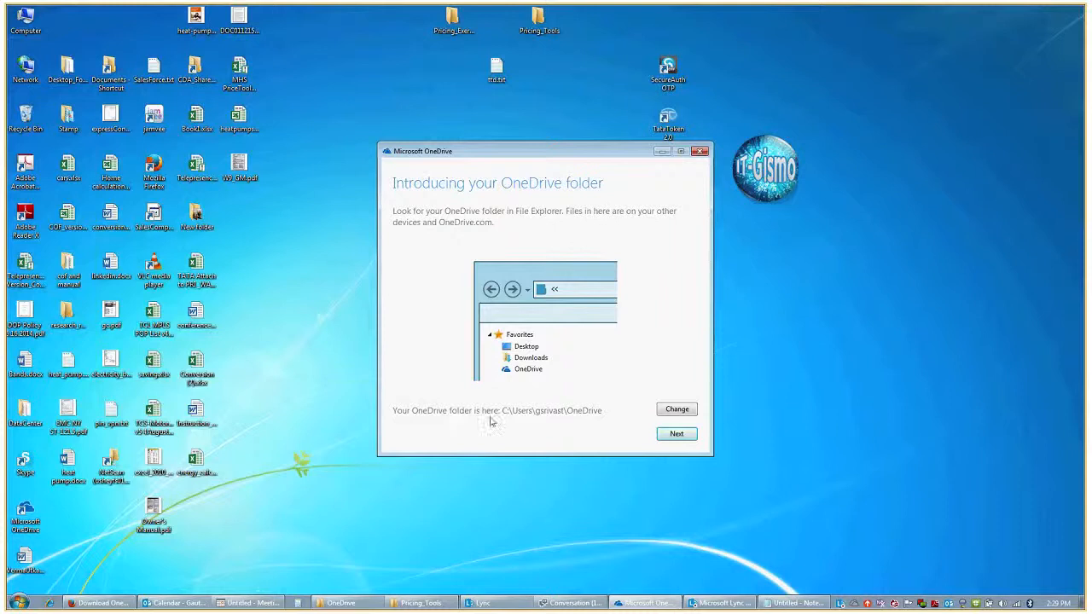
mouse_move(588, 418)
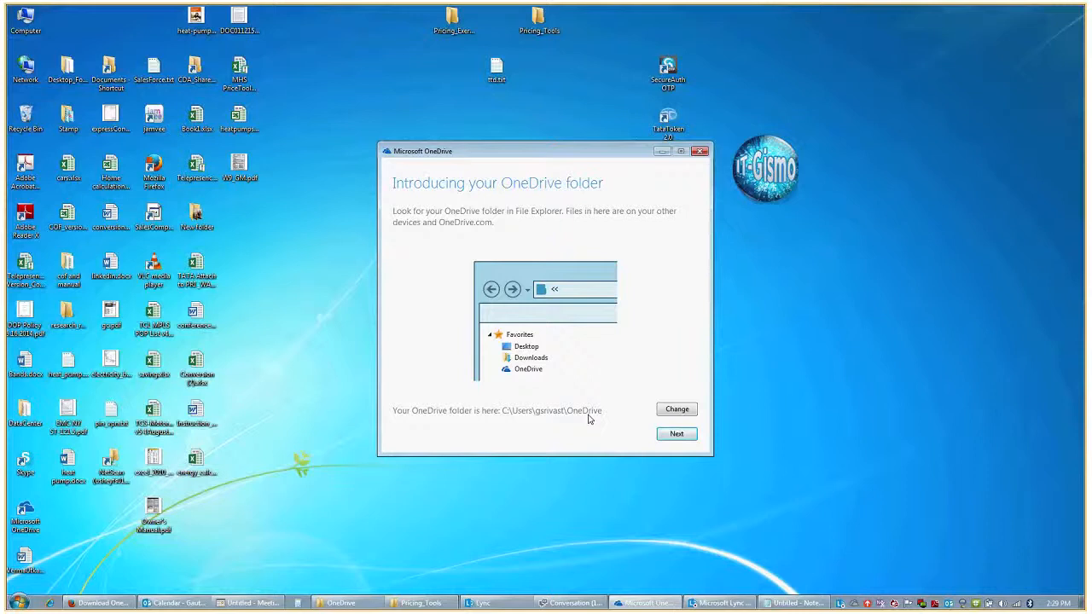
left_click(675, 434)
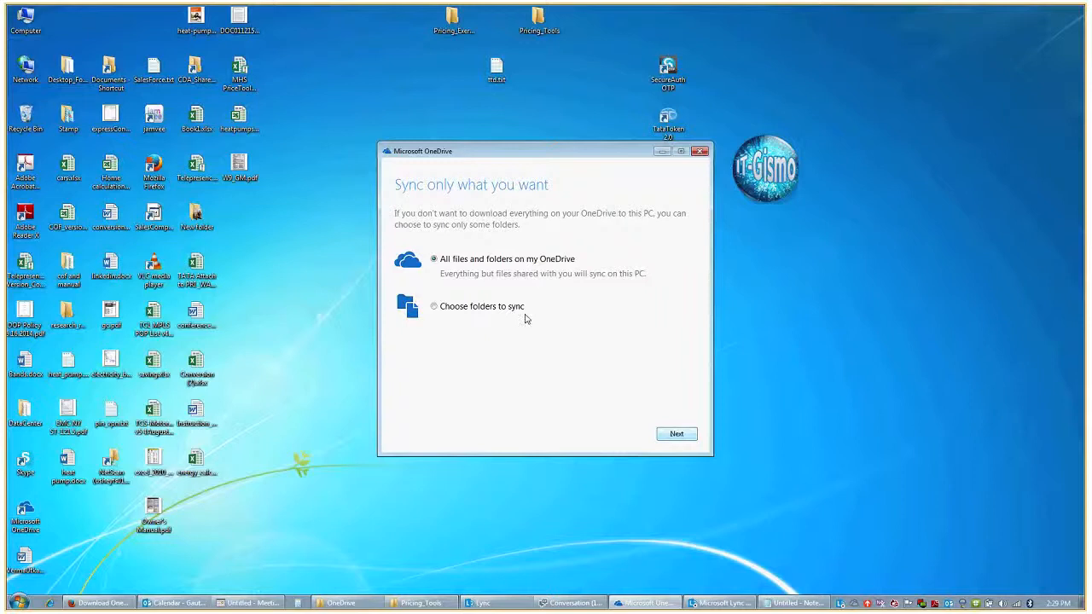
left_click(676, 433)
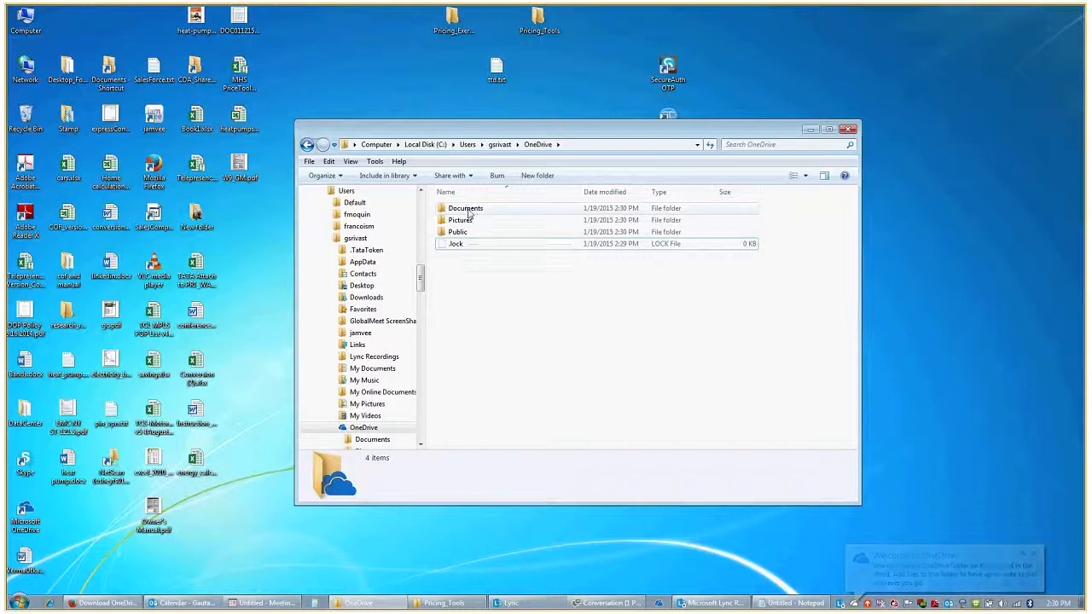
Browse the synced Documents folder inside the local OneDrive folder in Explorer
double_click(464, 208)
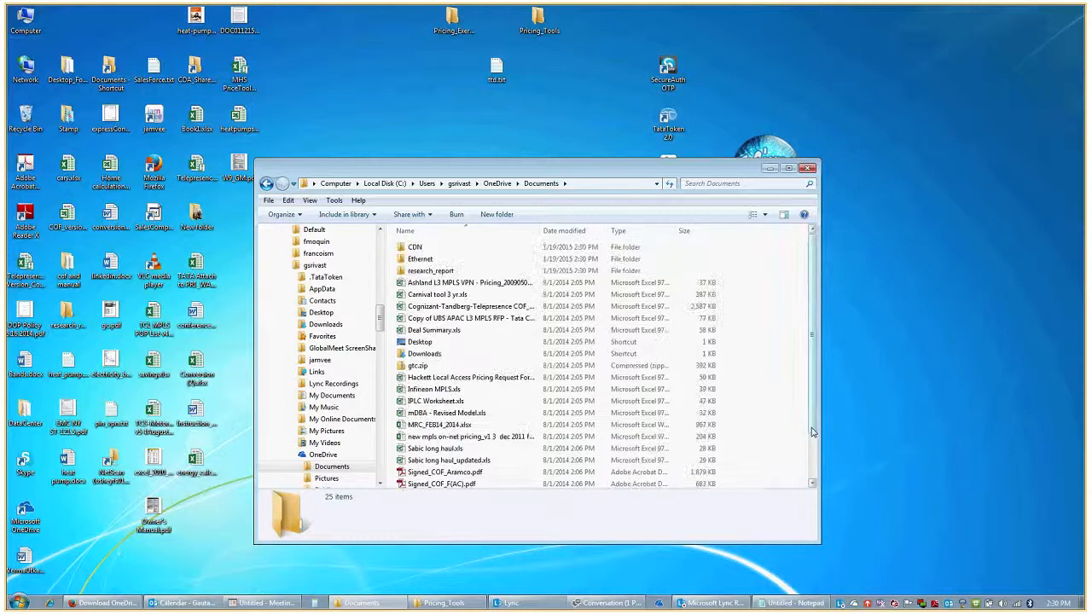
scroll("down", 3)
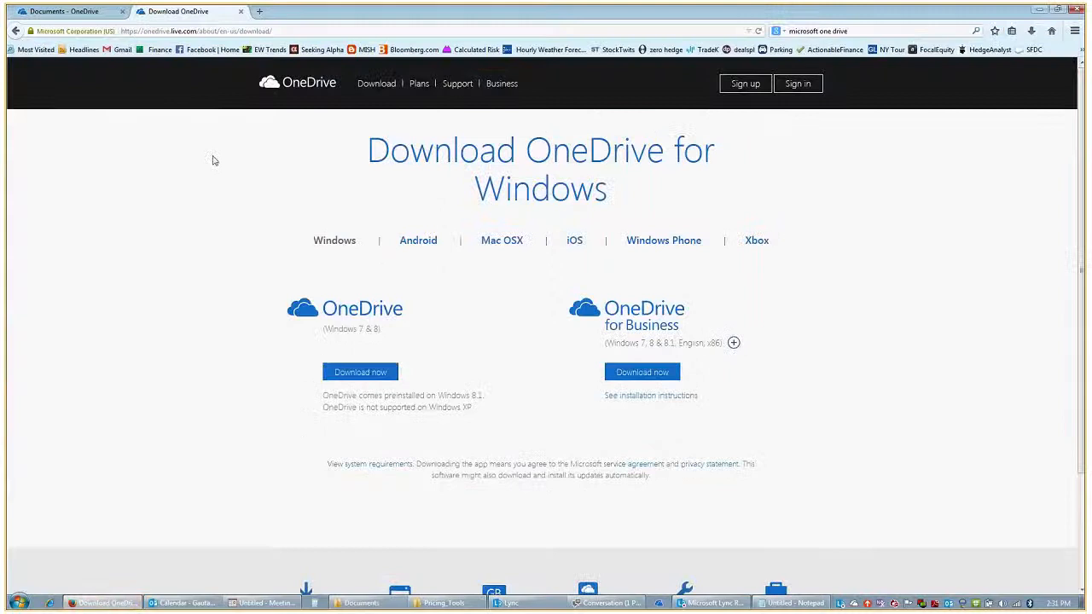
Return to the OneDrive web Documents tab showing the newly synced items
left_click(65, 11)
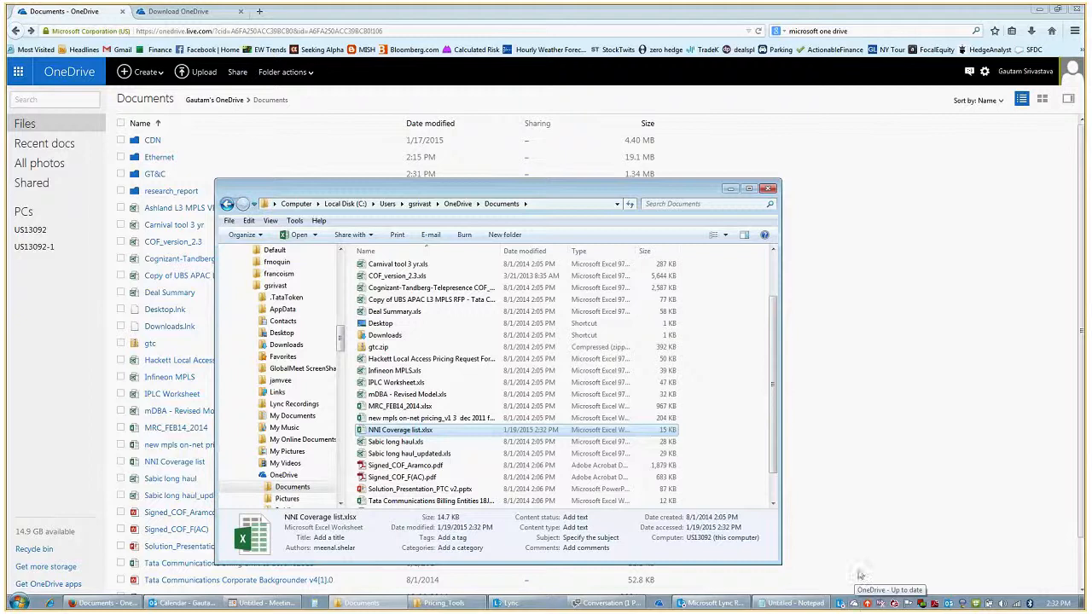
Check the NNI Coverage list workbook in Excel Online, then head back to OneDrive
left_click(768, 187)
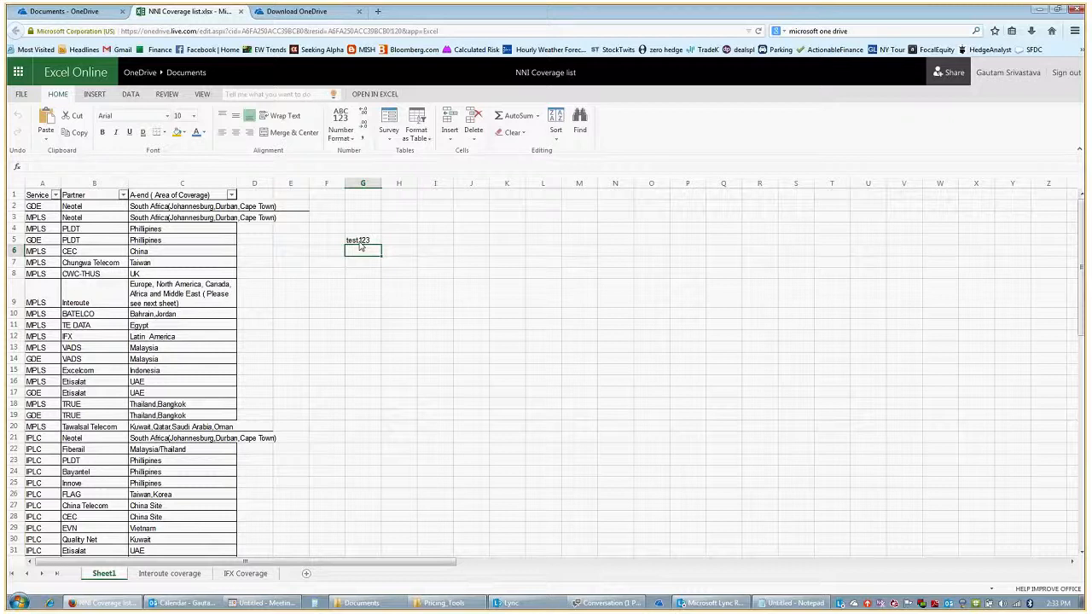
left_click(65, 10)
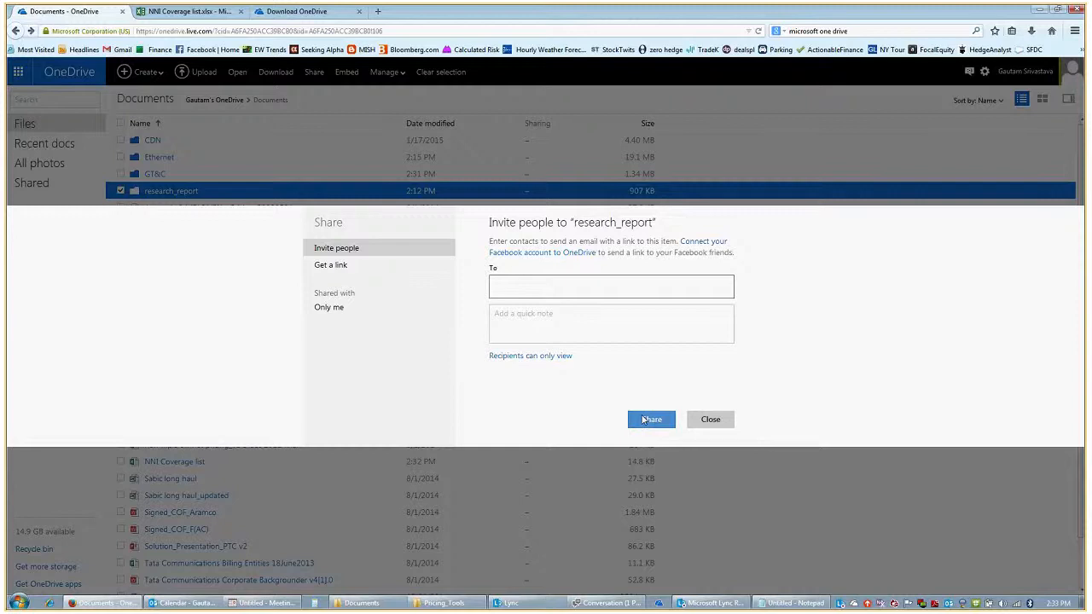
Close the research_report Share dialog, returning to the Documents list
left_click(709, 420)
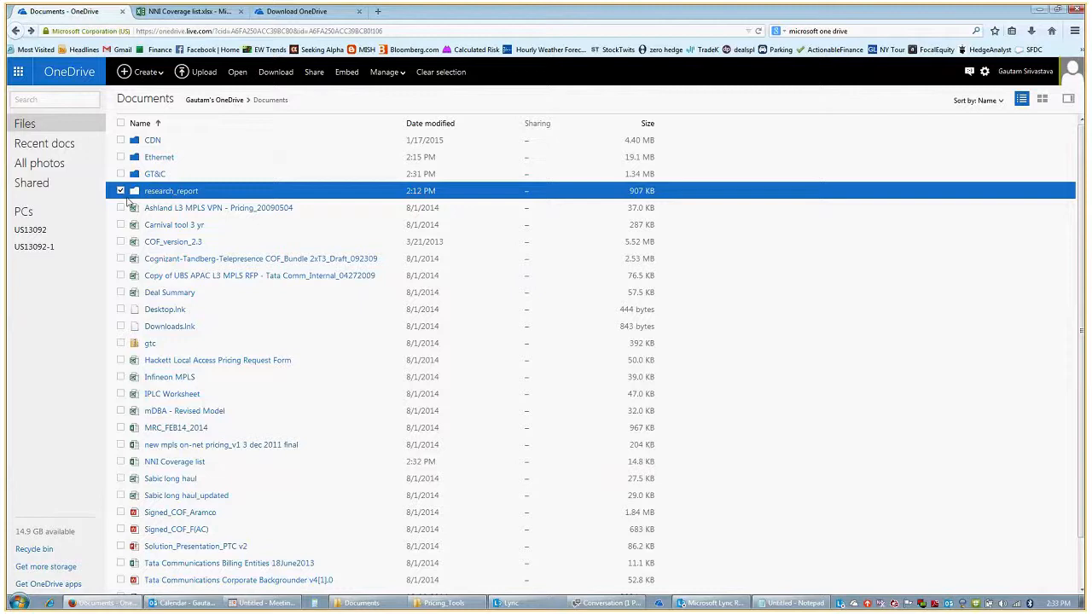
mouse_move(409, 359)
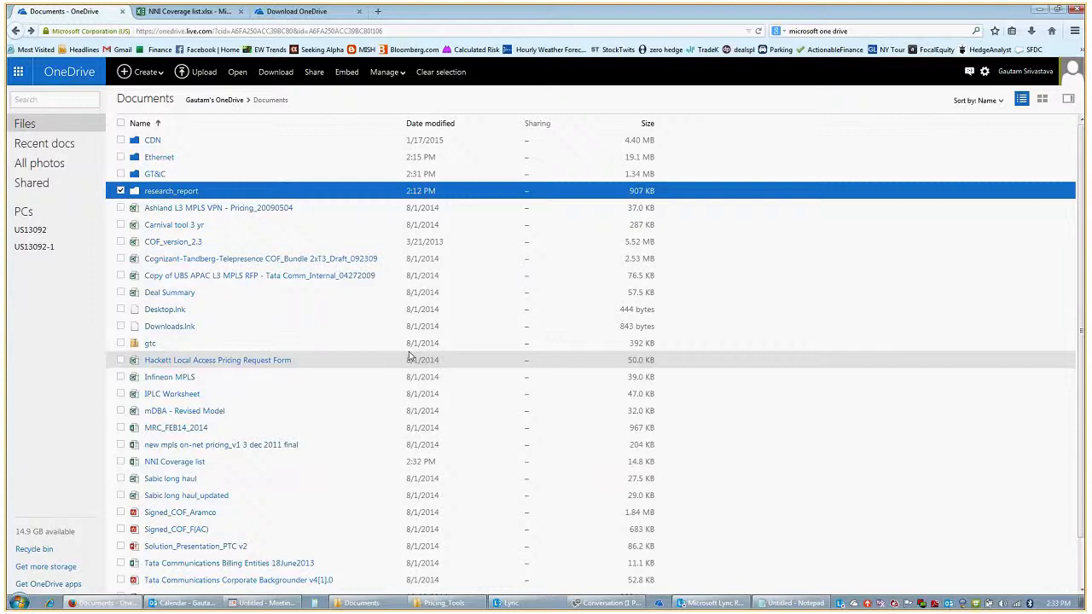